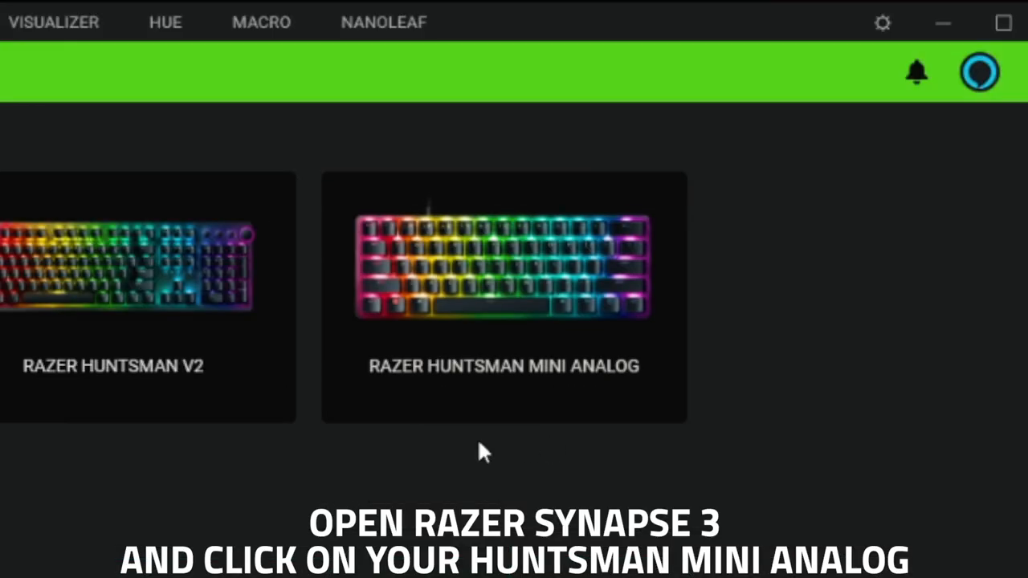
# - Assign the Huntsman Mini Analog's W key to Controller (Analog) Right Trigger, using the Instant sensitivity curve
pyautogui.click(502, 272)
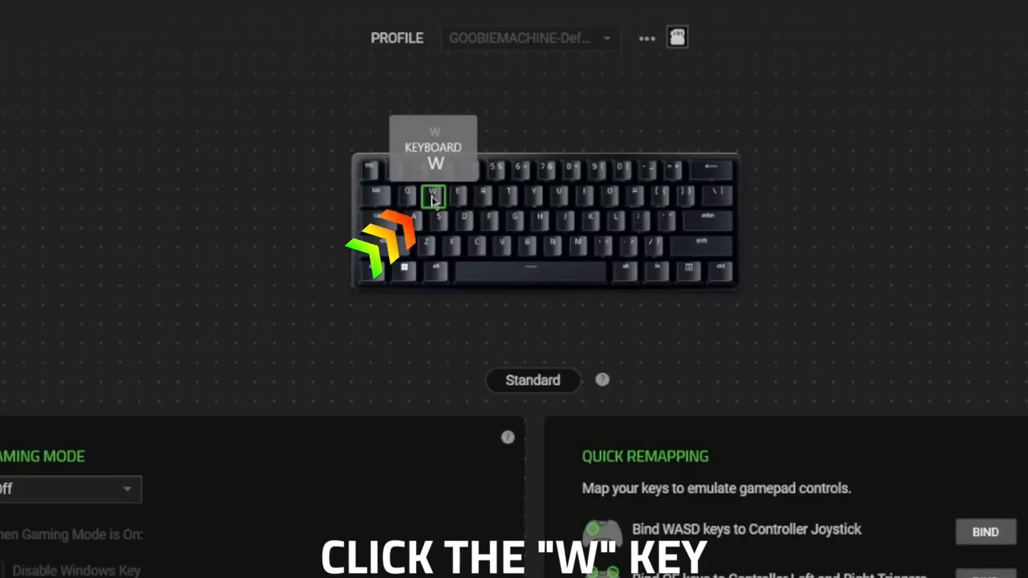
pyautogui.click(435, 198)
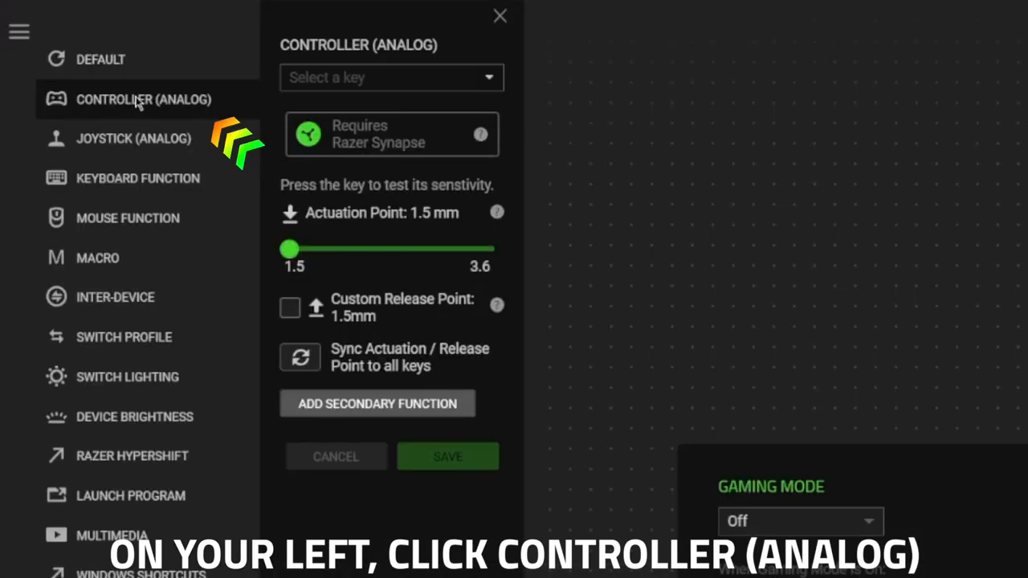
pyautogui.click(390, 77)
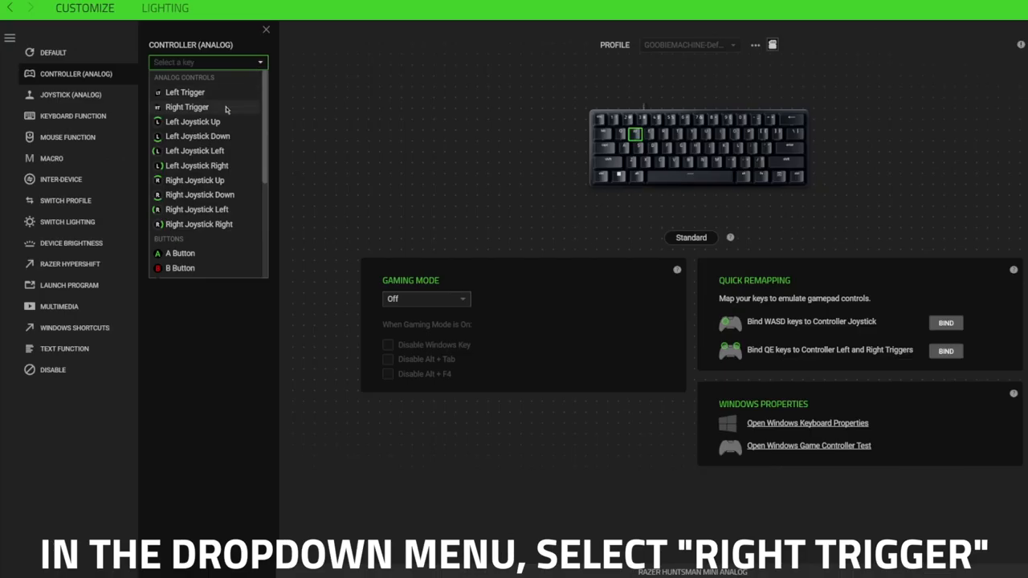
pyautogui.click(186, 107)
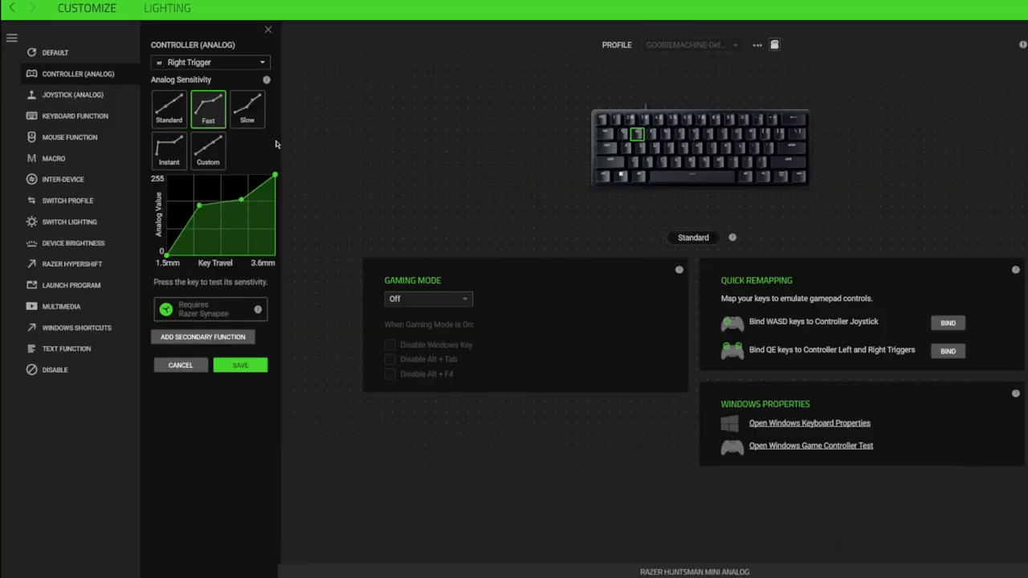
pyautogui.click(169, 151)
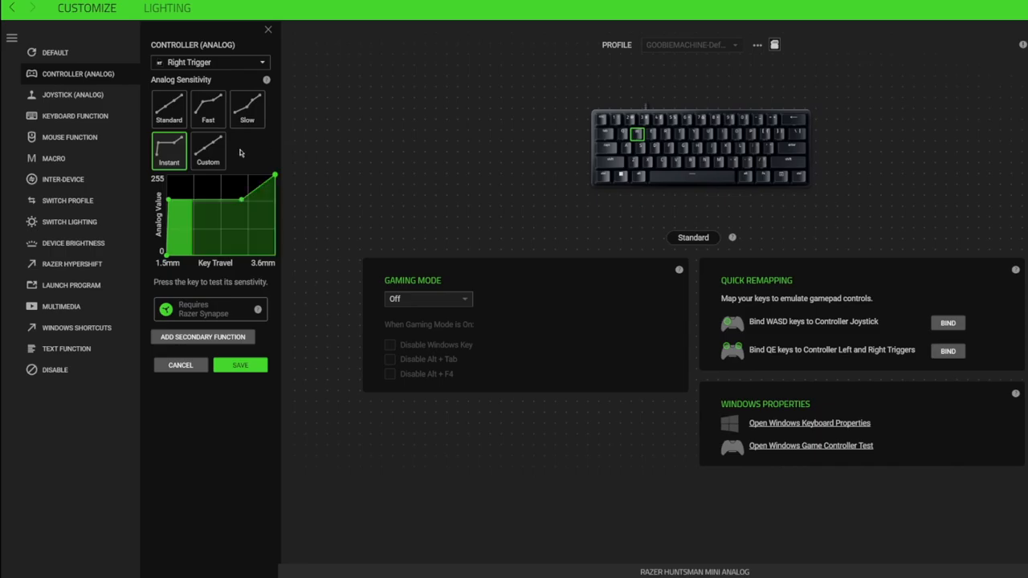